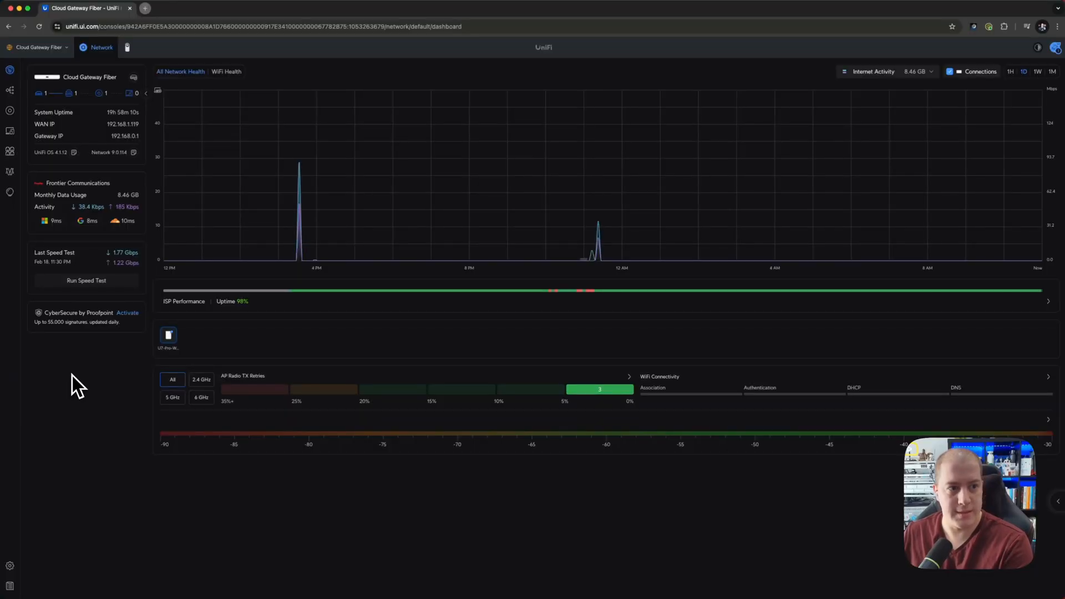
Run the gateway's internet speed test, then run it again from Test Results.
{"action": "left_click", "coordinate": [85, 281]}
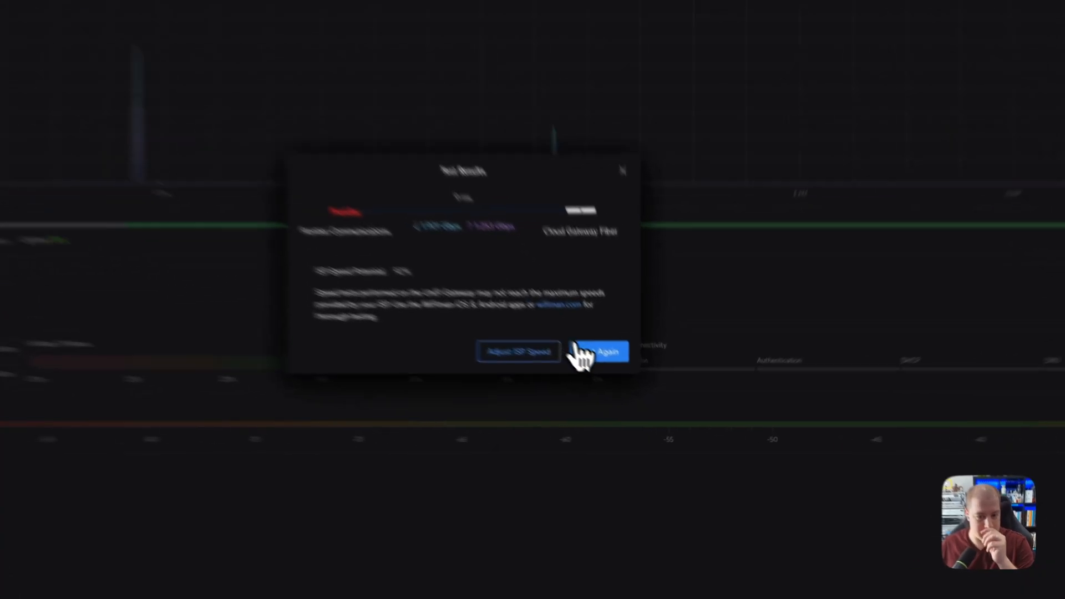
{"action": "left_click", "coordinate": [602, 351]}
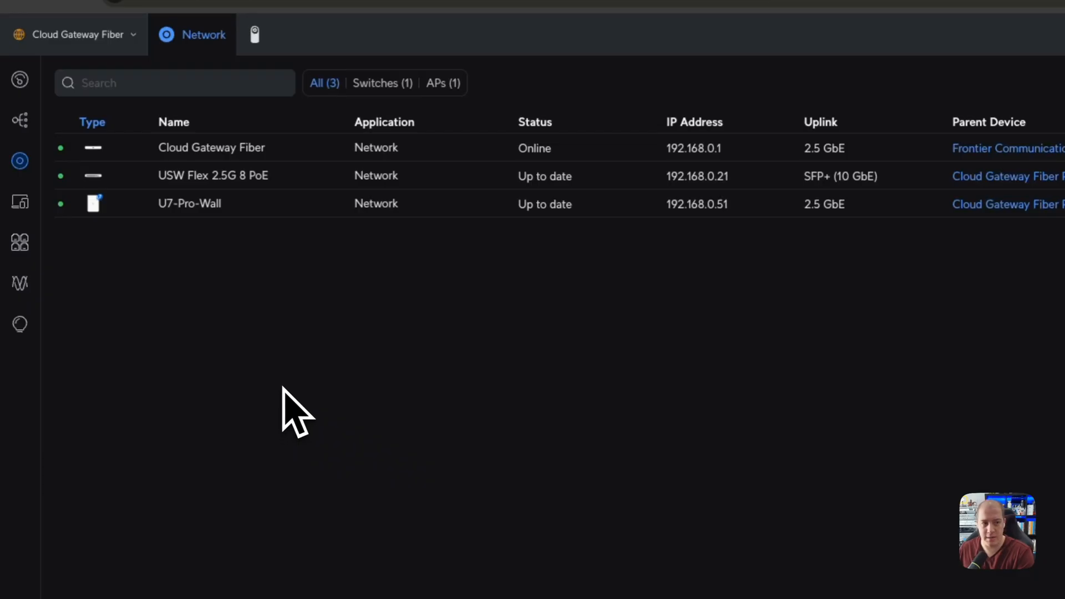
Open the Cloud Gateway Fiber side panel to see ports, PoE power and uptime.
{"action": "left_click", "coordinate": [211, 147]}
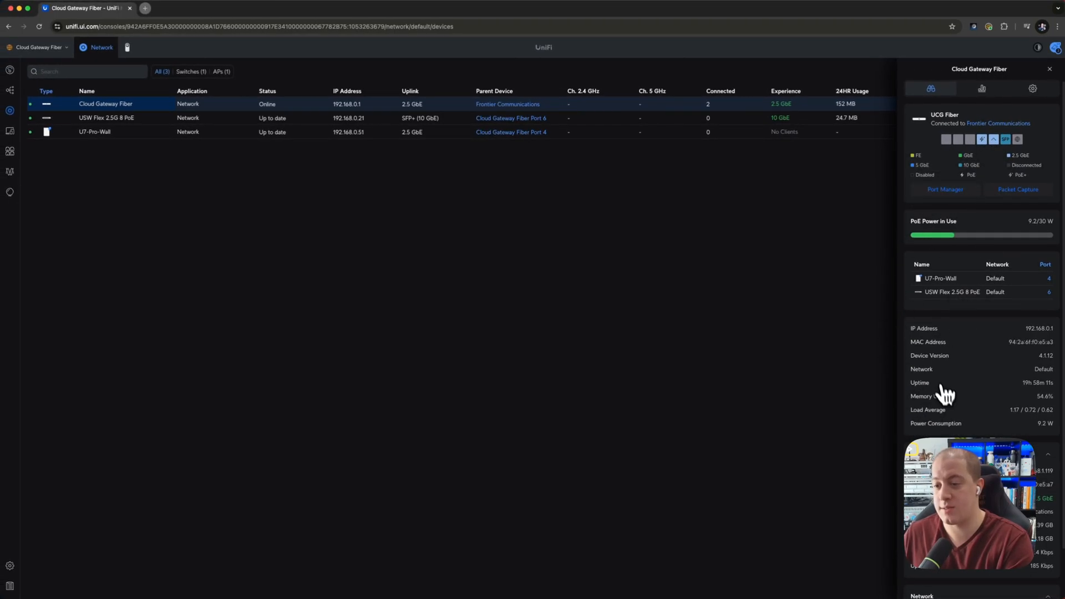
{"action": "mouse_move", "coordinate": [960, 377]}
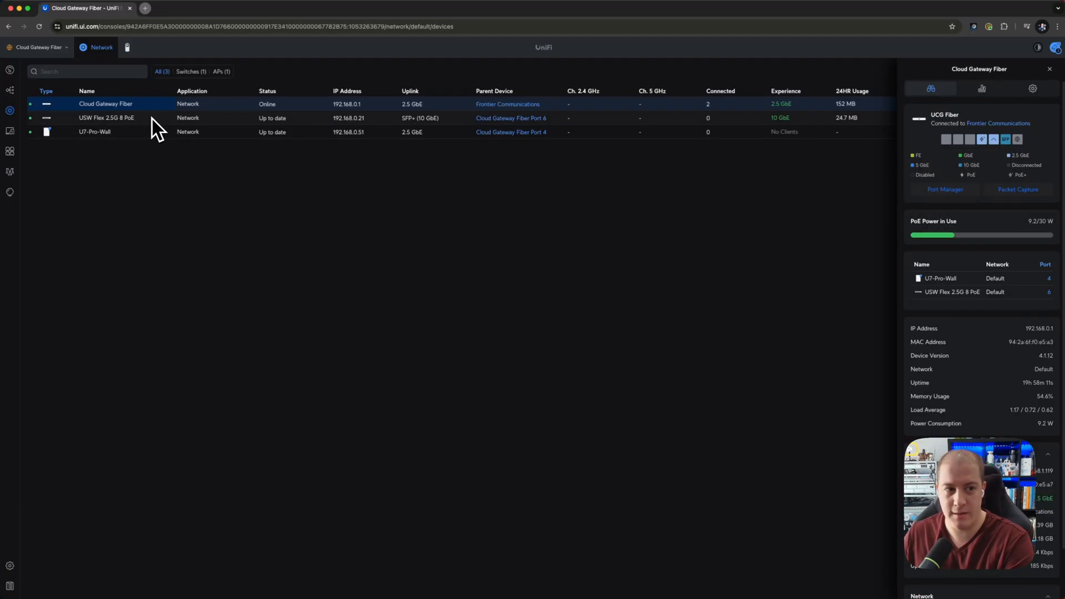
{"action": "mouse_move", "coordinate": [128, 145]}
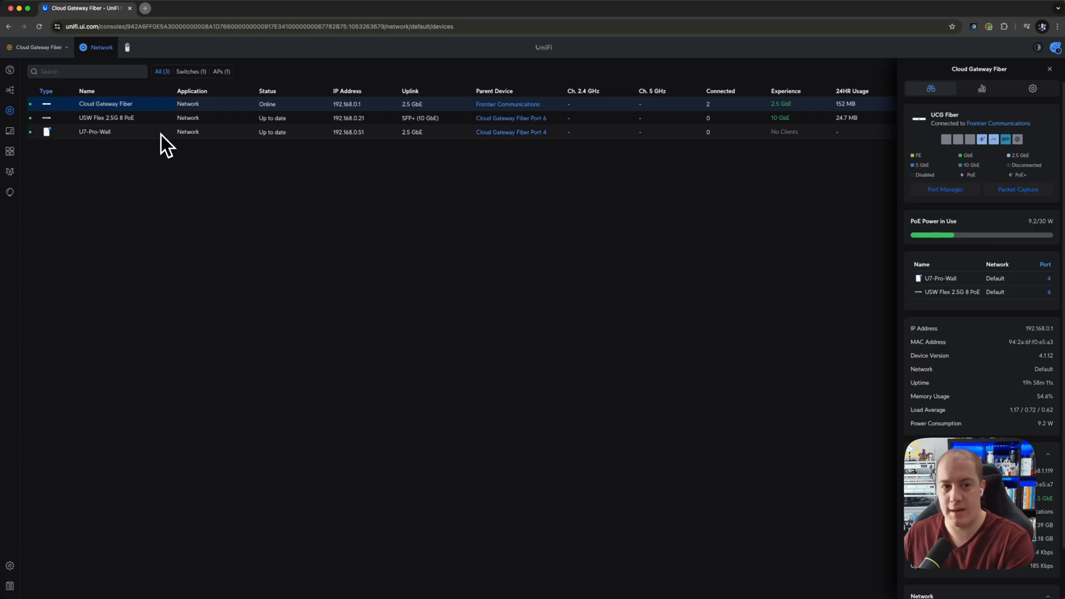
{"action": "mouse_move", "coordinate": [431, 133]}
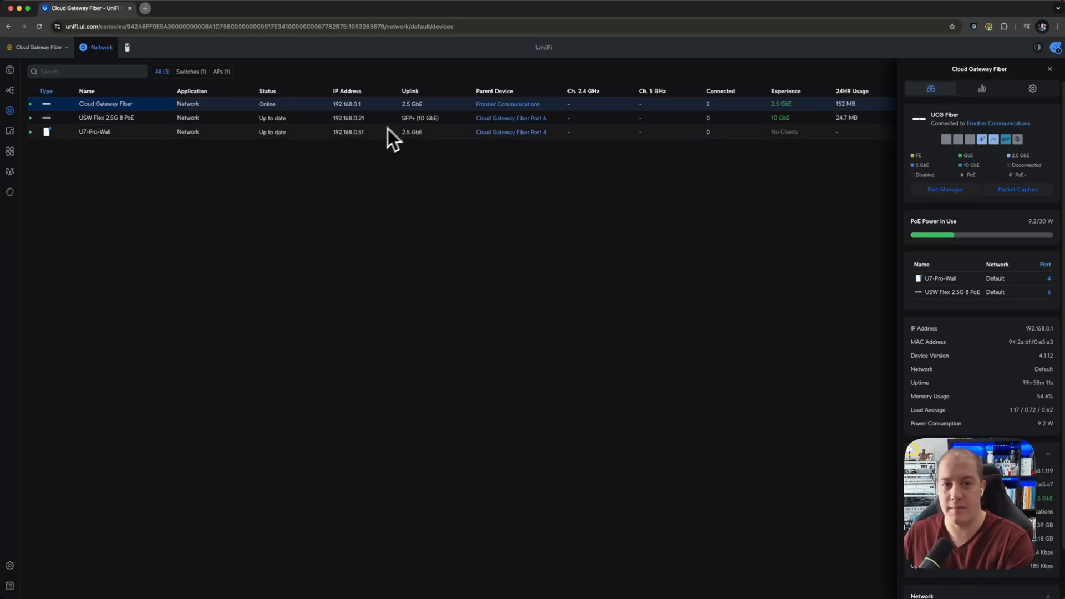
{"action": "mouse_move", "coordinate": [323, 148]}
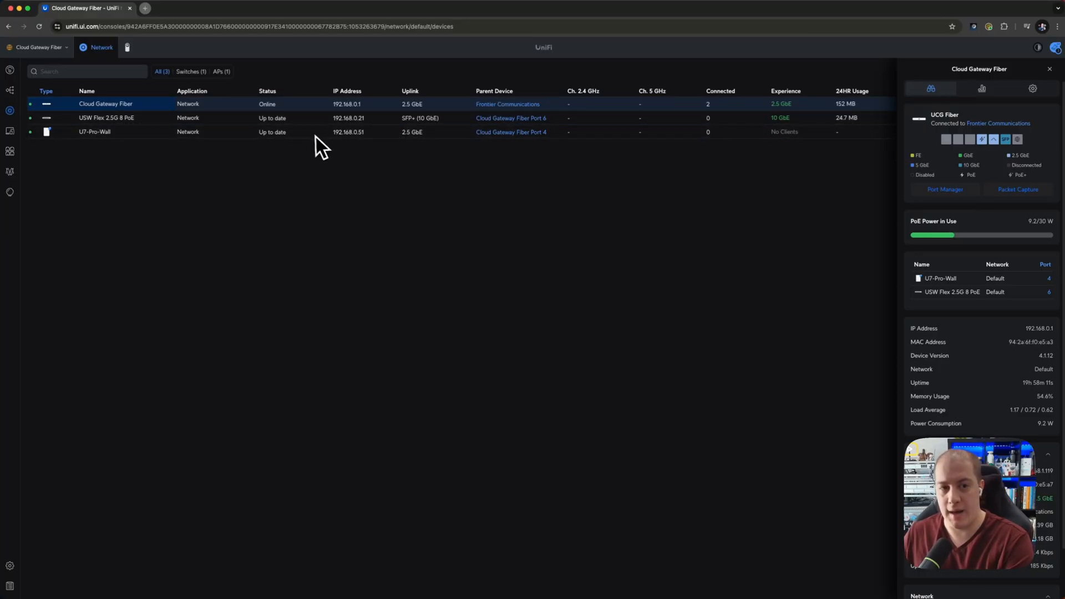
{"action": "mouse_move", "coordinate": [346, 297]}
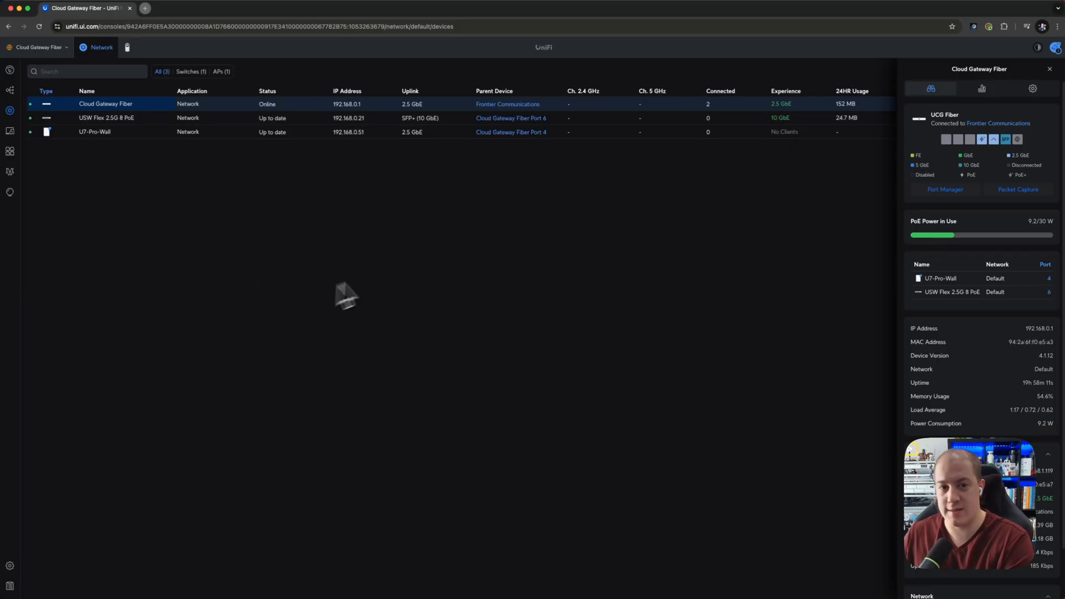
{"action": "mouse_move", "coordinate": [227, 242]}
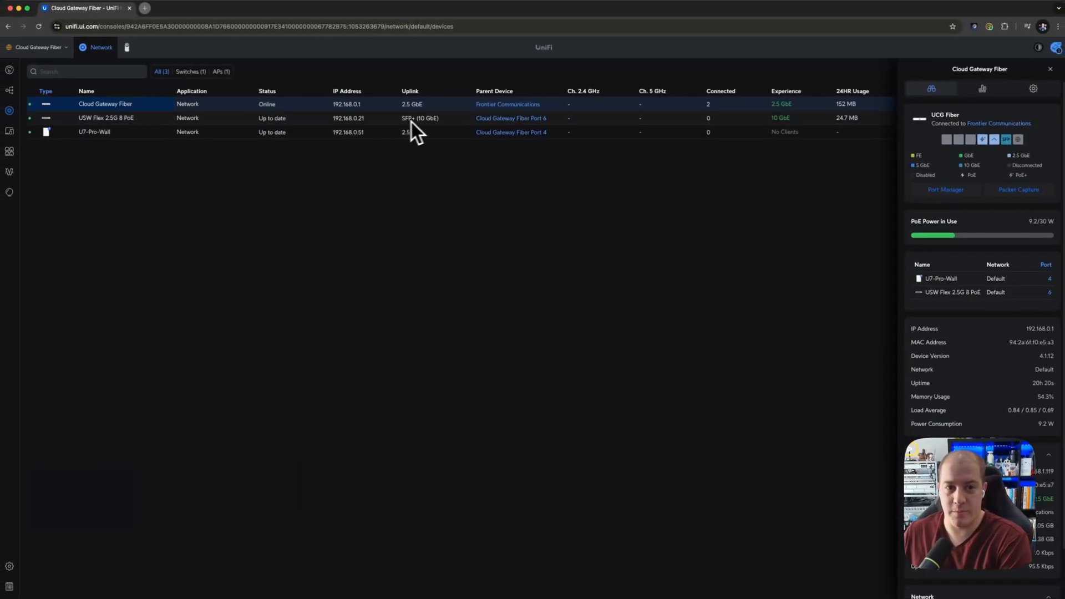
{"action": "mouse_move", "coordinate": [397, 227]}
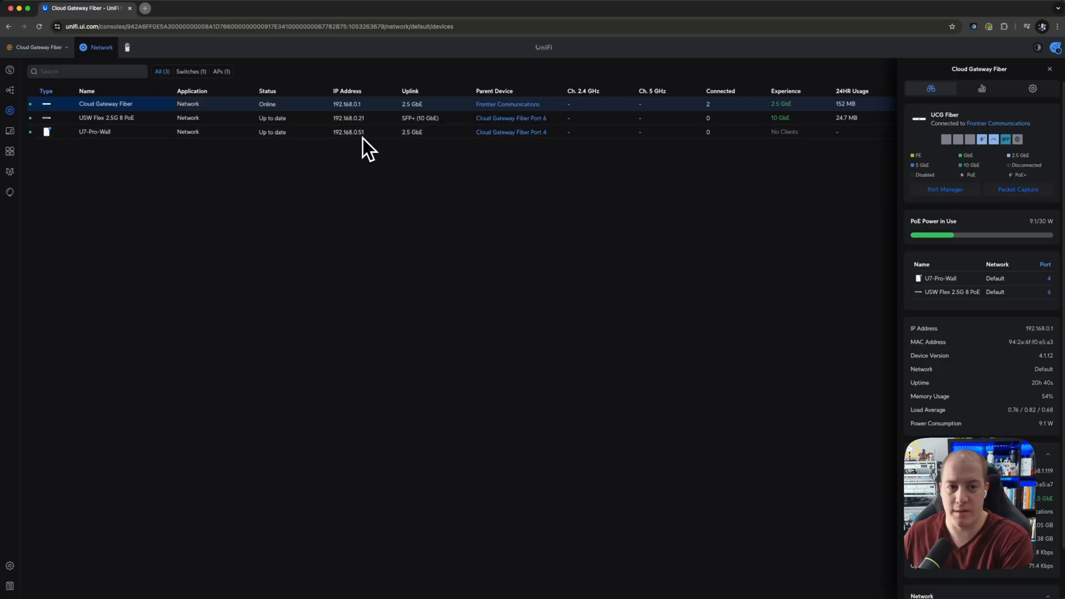
{"action": "mouse_move", "coordinate": [544, 293]}
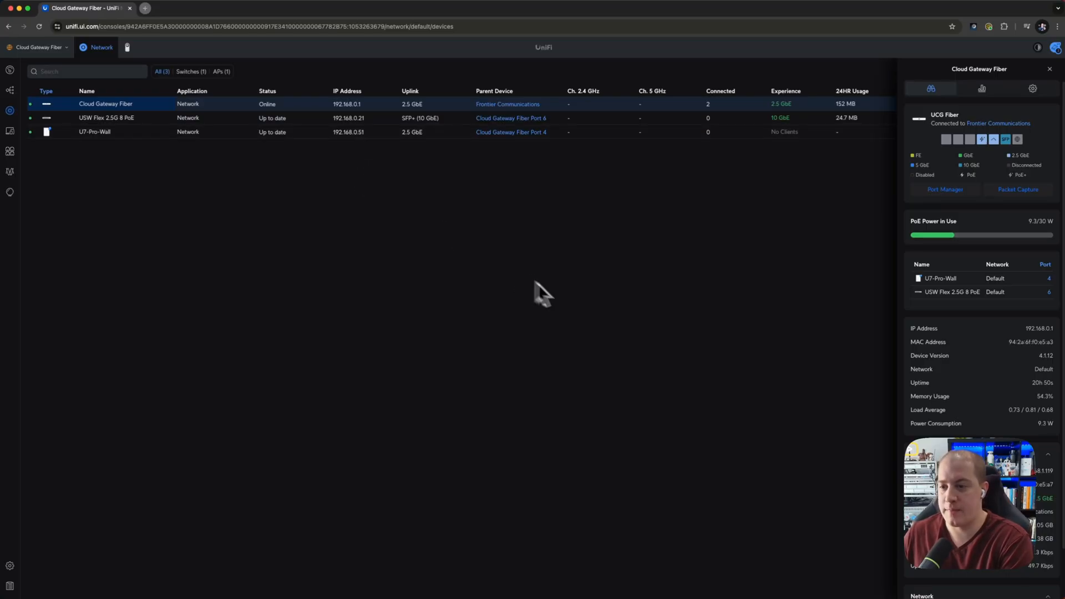
Browse the gateway's Insights and Settings tabs, then return to its Overview.
{"action": "left_click", "coordinate": [981, 88]}
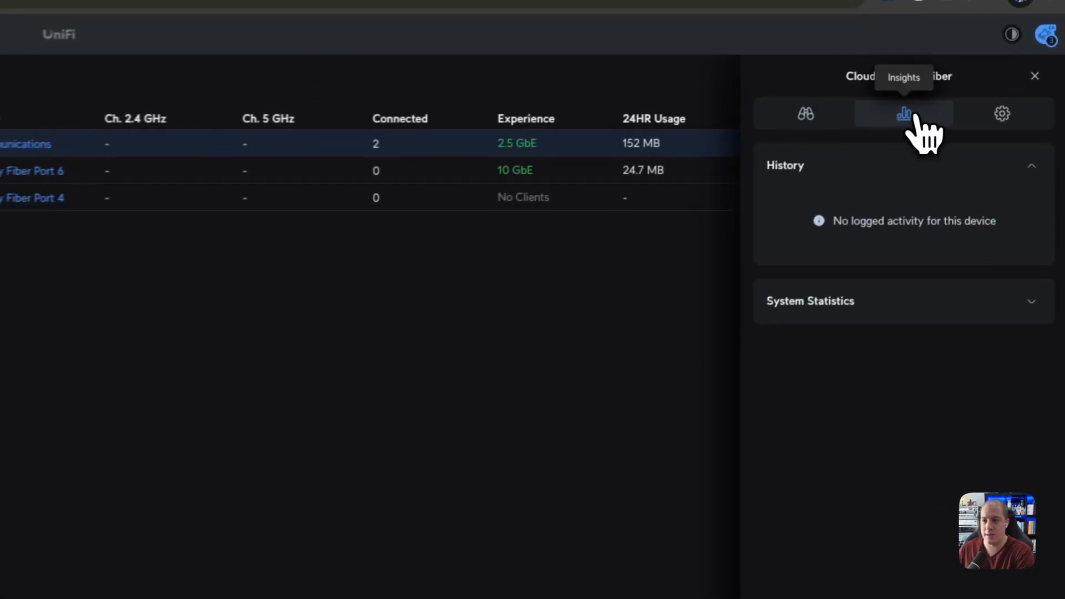
{"action": "left_click", "coordinate": [1000, 113]}
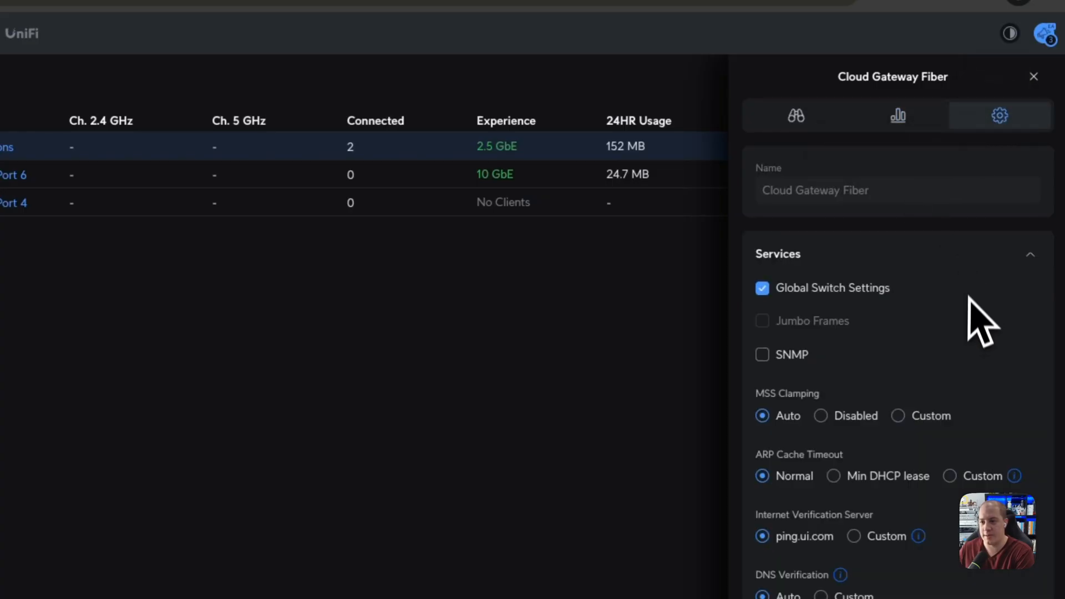
{"action": "scroll", "scroll_direction": "down", "scroll_amount": 3}
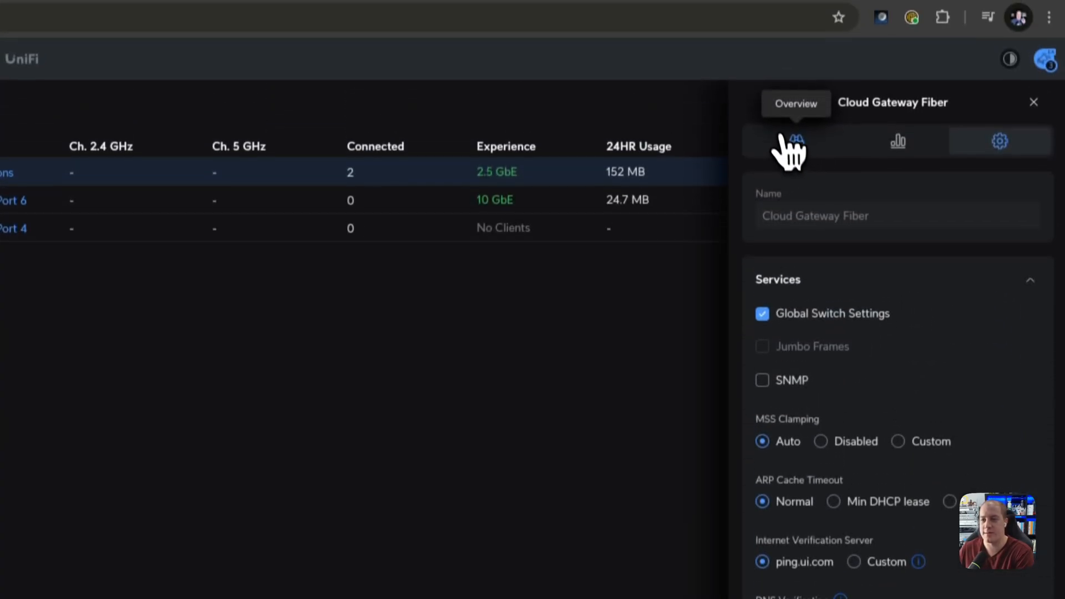
{"action": "left_click", "coordinate": [795, 141]}
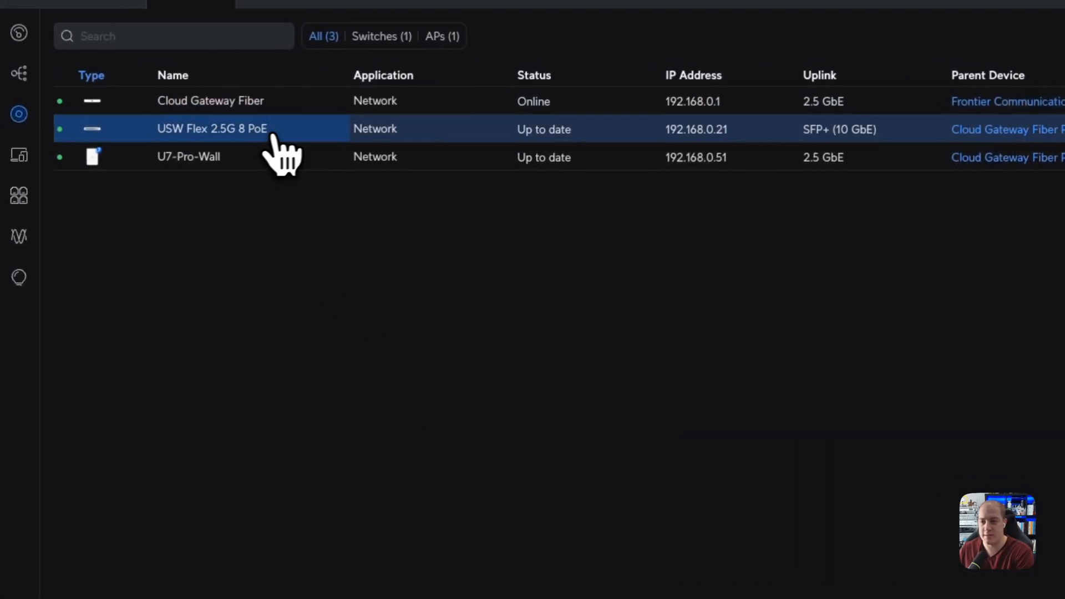
View details for the USW Flex 2.5G 8 PoE switch and the U7-Pro-Wall.
{"action": "left_click", "coordinate": [212, 130]}
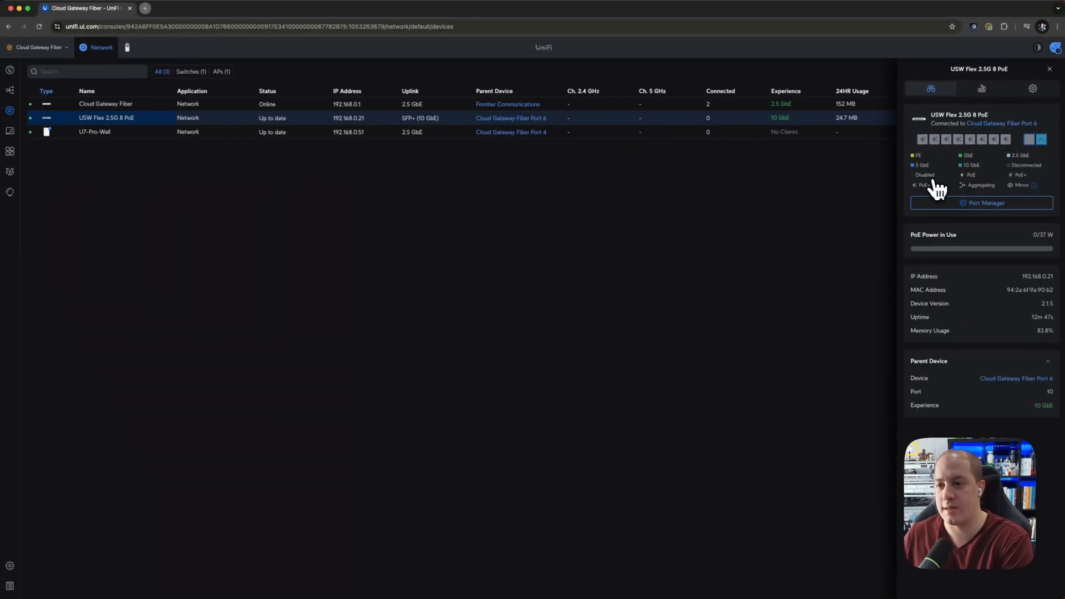
{"action": "left_click", "coordinate": [1032, 88]}
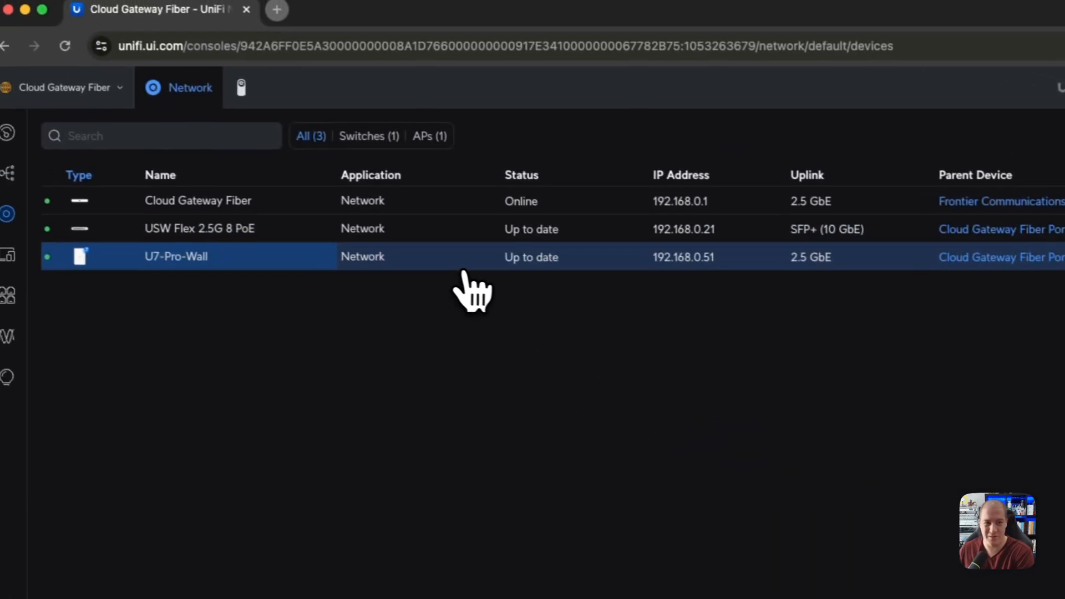
{"action": "left_click", "coordinate": [176, 256]}
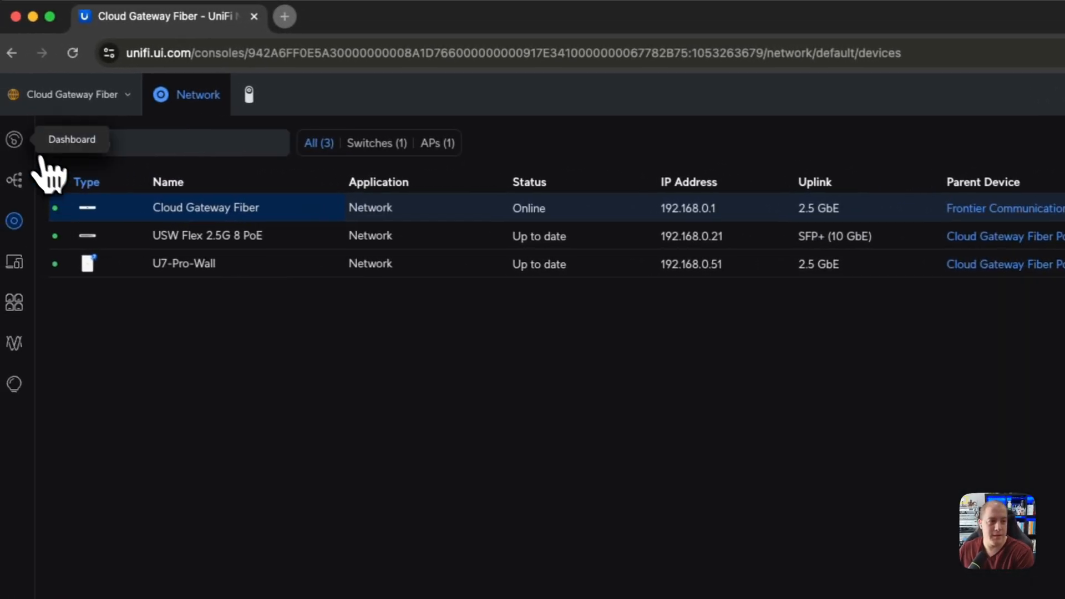
Open the network settings and browse sections such as VPN.
{"action": "left_click", "coordinate": [14, 139]}
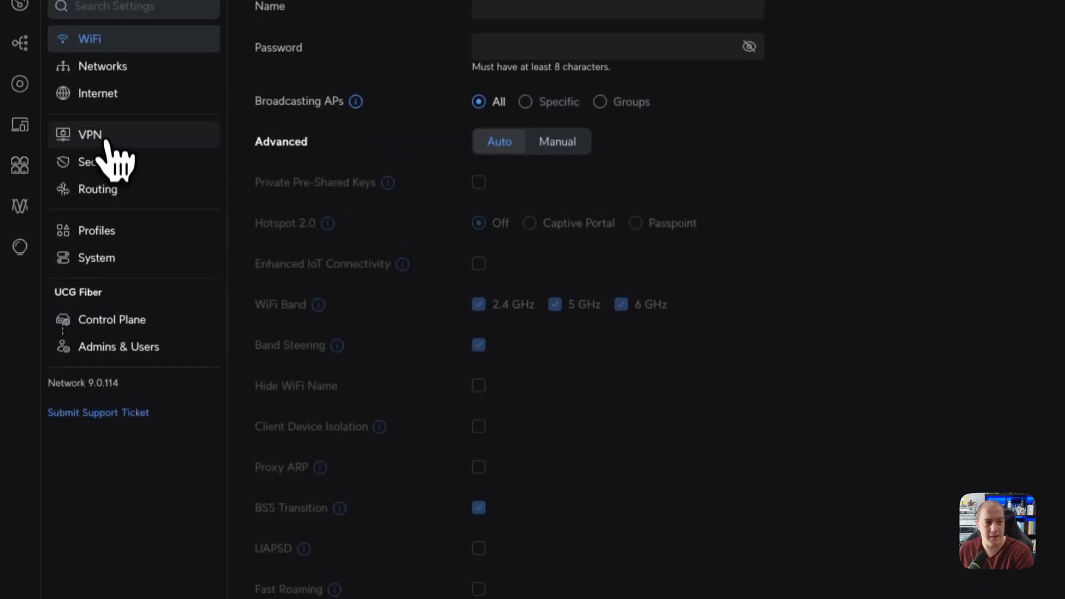
{"action": "left_click", "coordinate": [112, 319]}
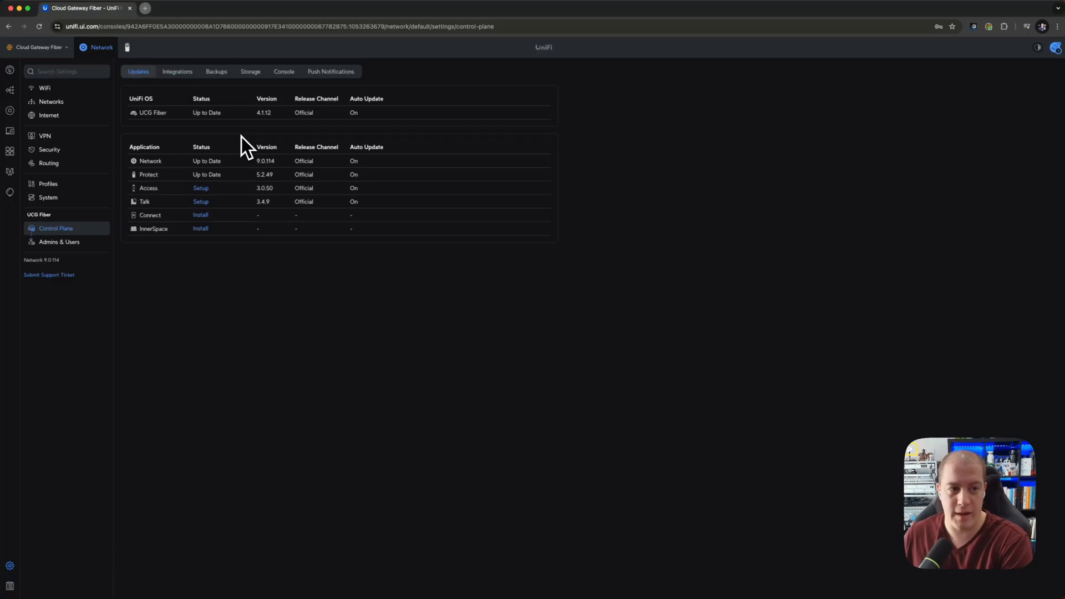
{"action": "mouse_move", "coordinate": [235, 298]}
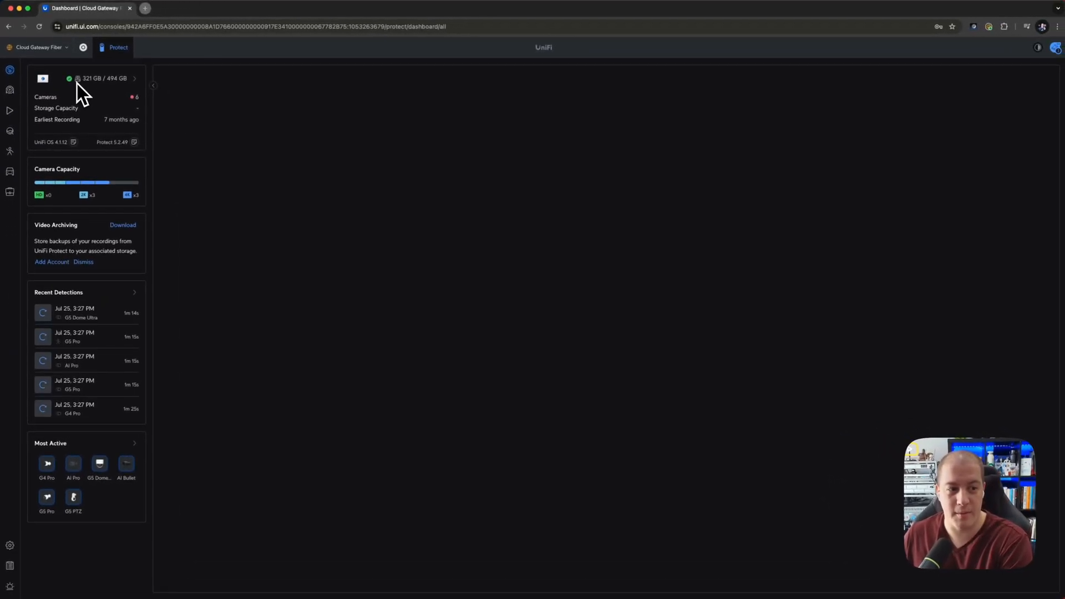
{"action": "mouse_move", "coordinate": [90, 128]}
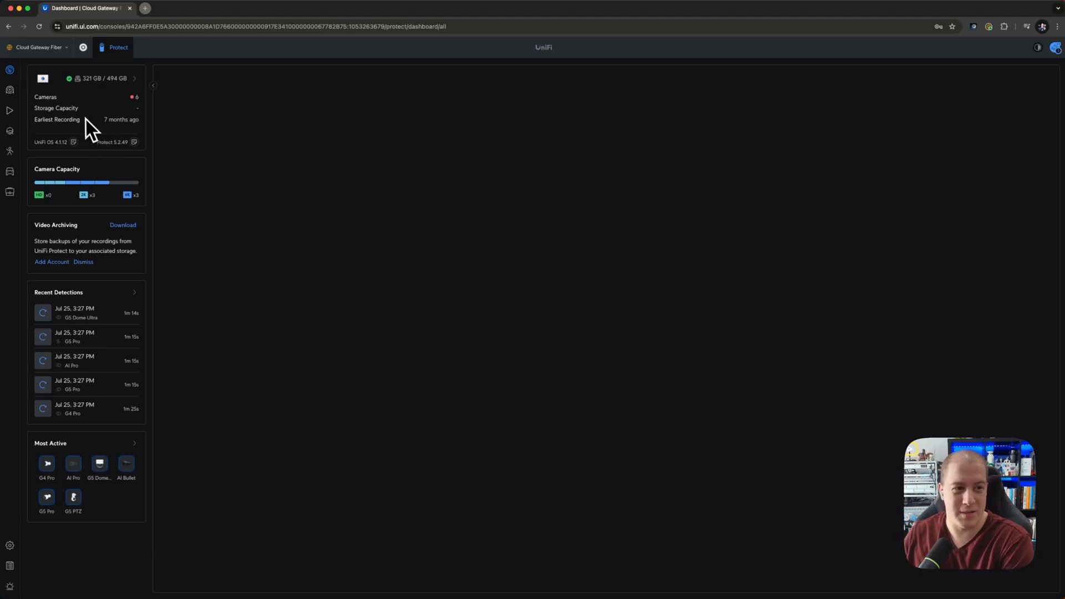
Play back the G5 Dome Ultra's July 24 detection and show its quality options.
{"action": "left_click", "coordinate": [75, 312]}
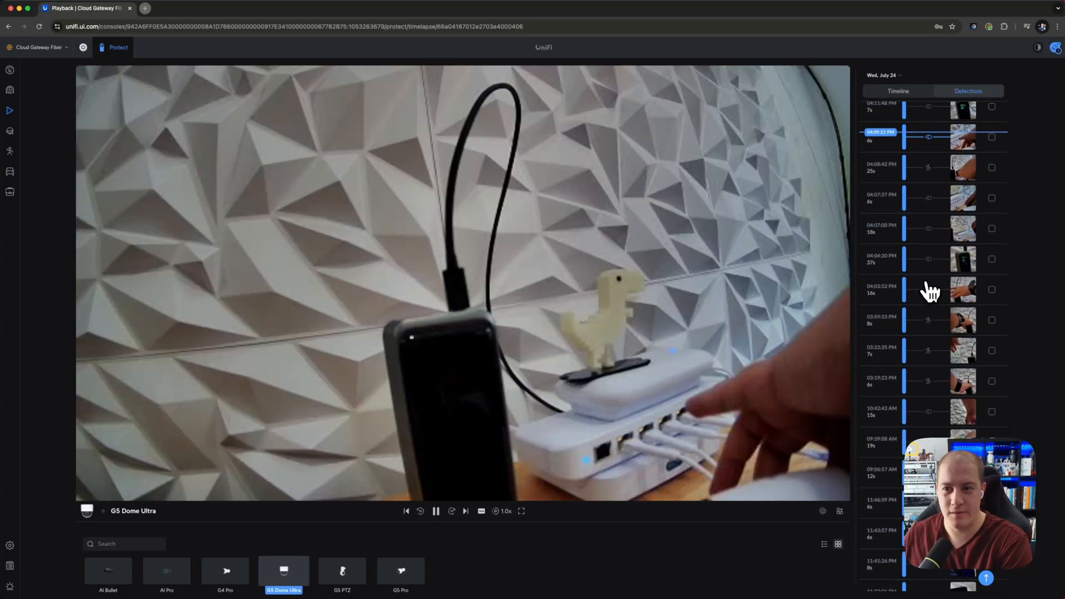
{"action": "mouse_move", "coordinate": [489, 511]}
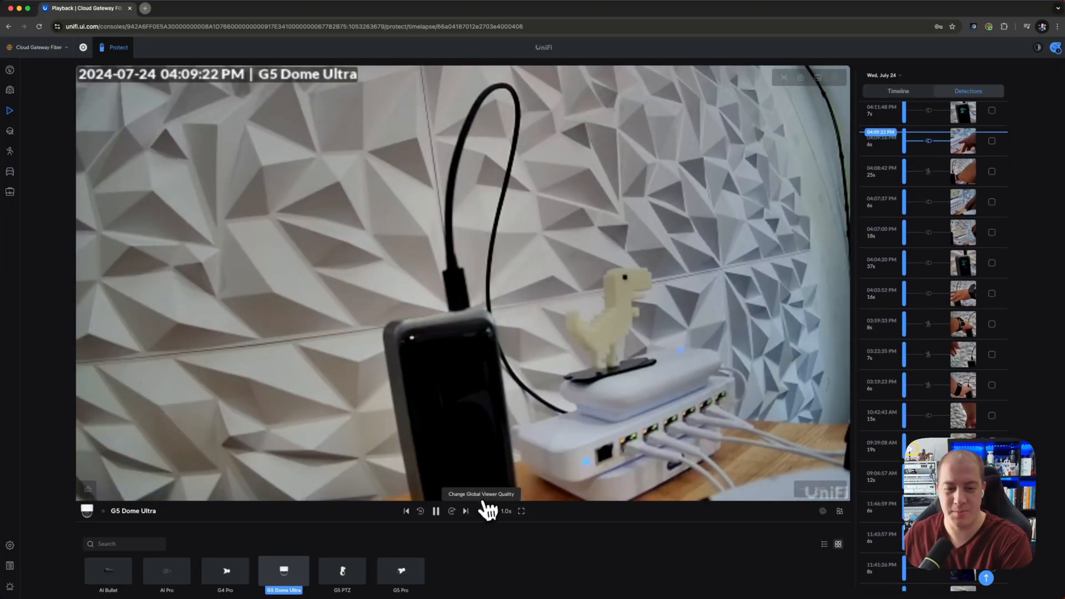
{"action": "left_click", "coordinate": [488, 511]}
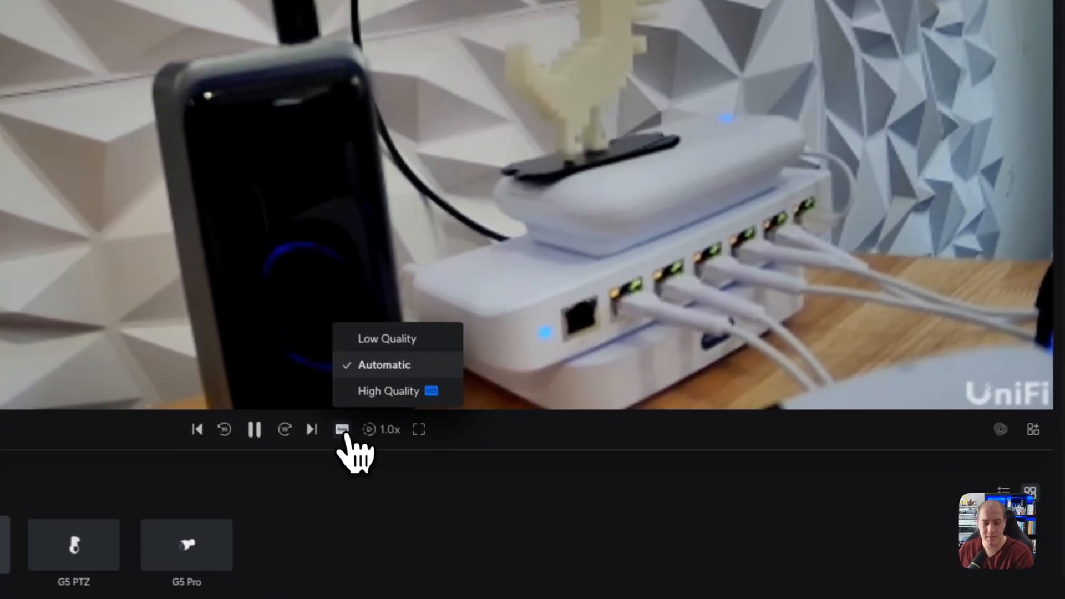